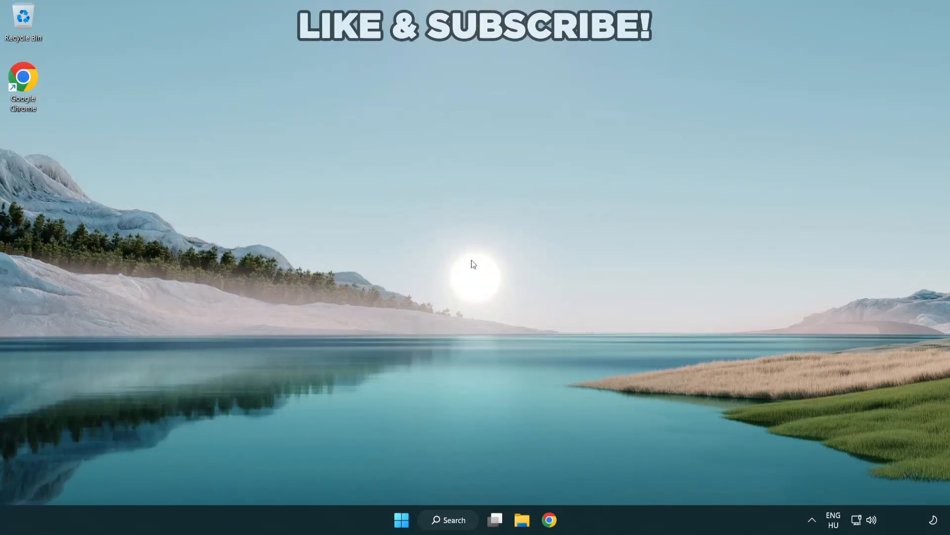
mouse_move(529, 306)
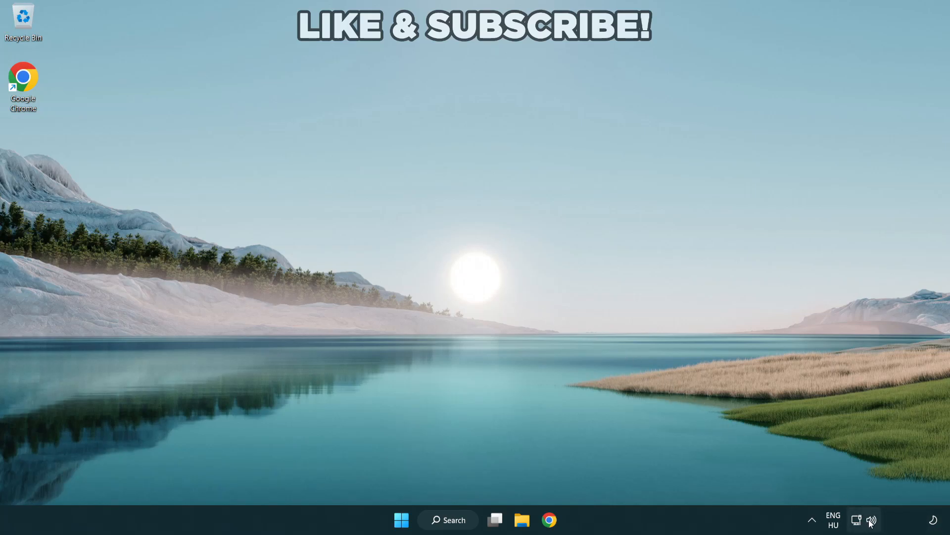
Choose Speakers (High Definition Audio Device) as the output device from the Quick Settings audio list.
click(863, 520)
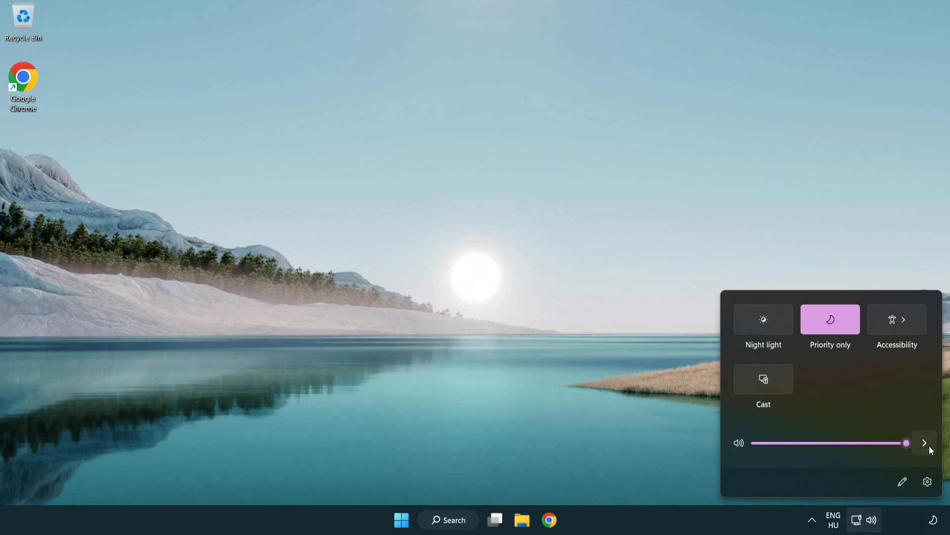
mouse_move(924, 443)
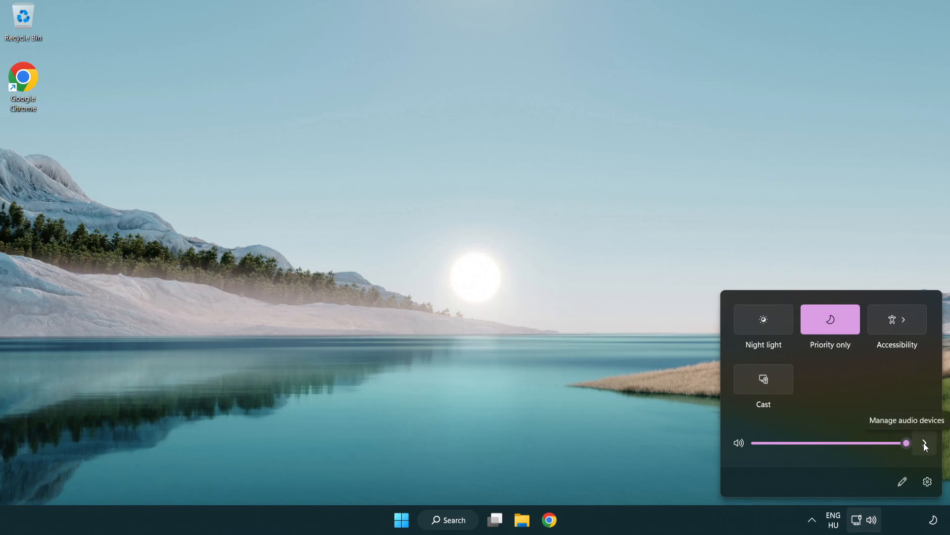
click(925, 443)
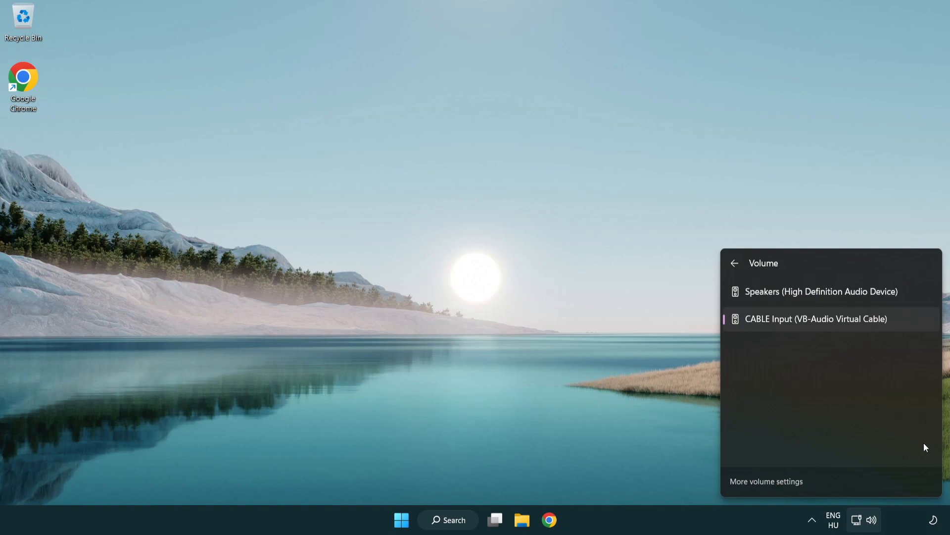
mouse_move(821, 291)
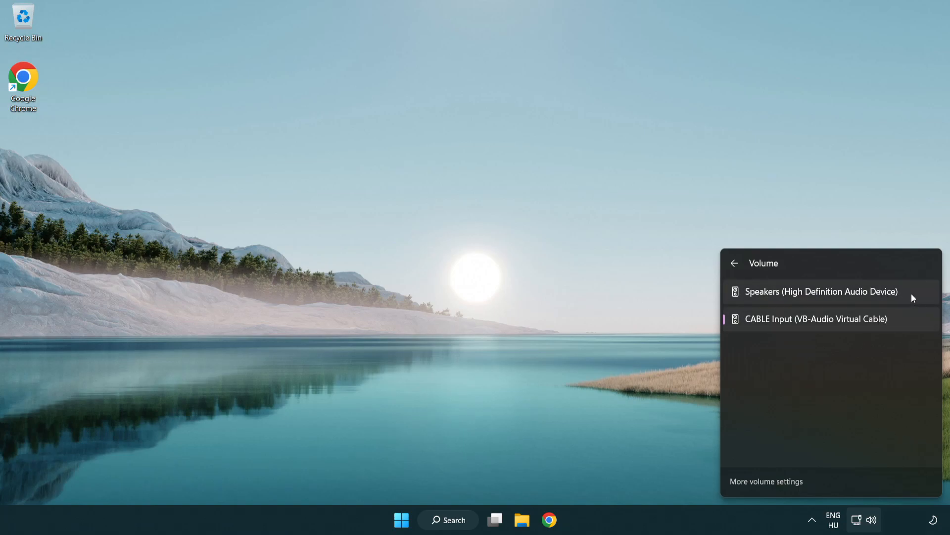
click(820, 291)
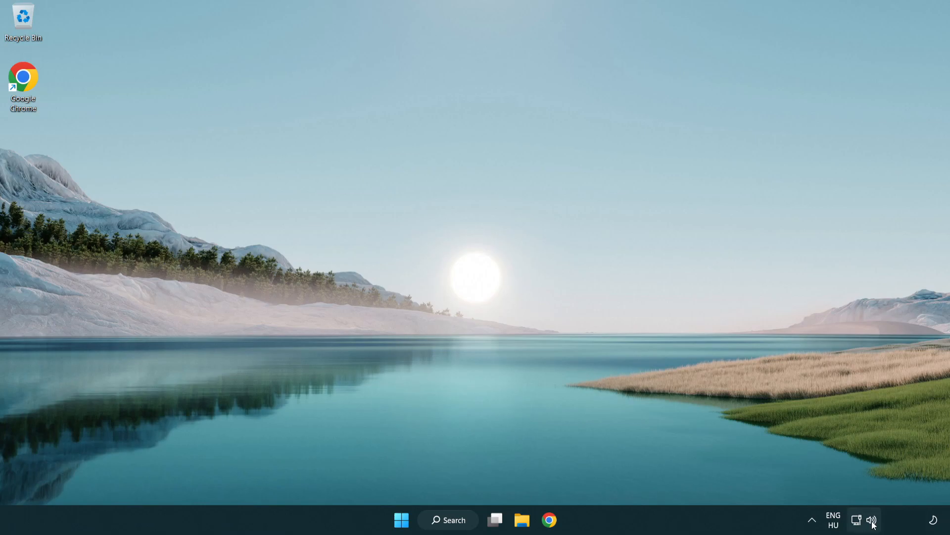
Reset sound devices and app volumes to recommended defaults in Volume mixer, then close Settings.
right_click(872, 520)
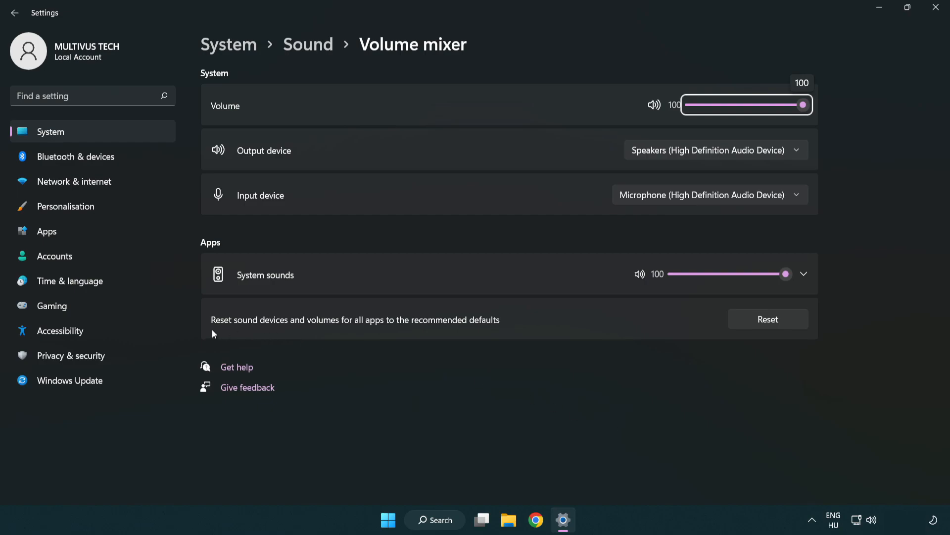
mouse_move(463, 329)
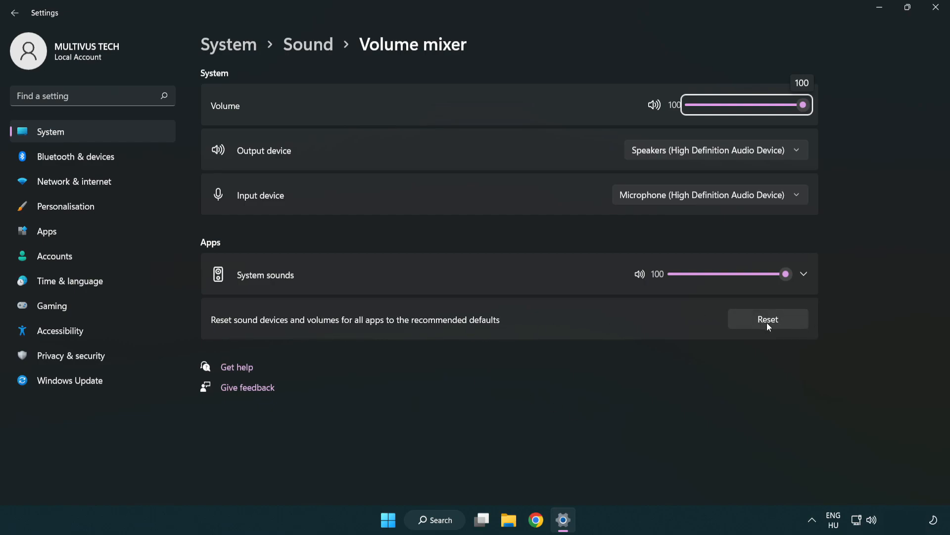
click(767, 319)
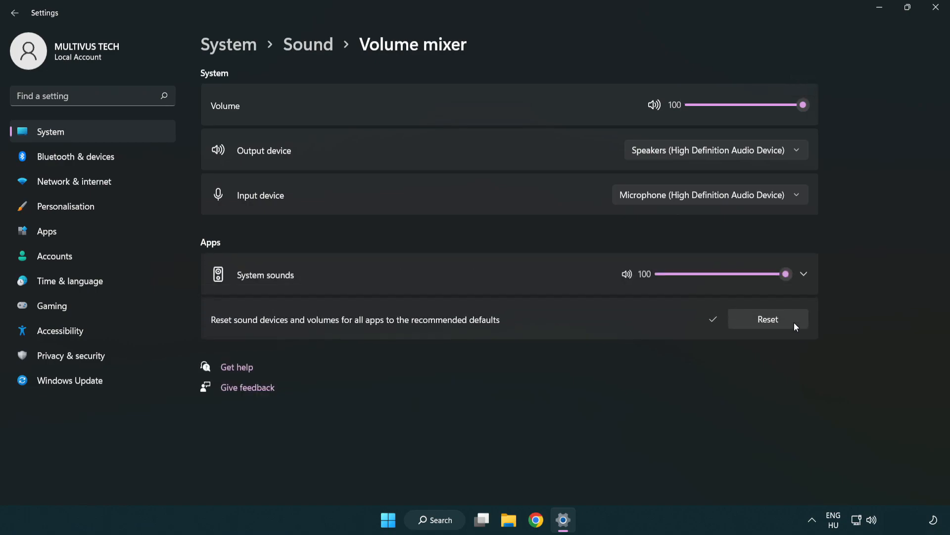
mouse_move(722, 340)
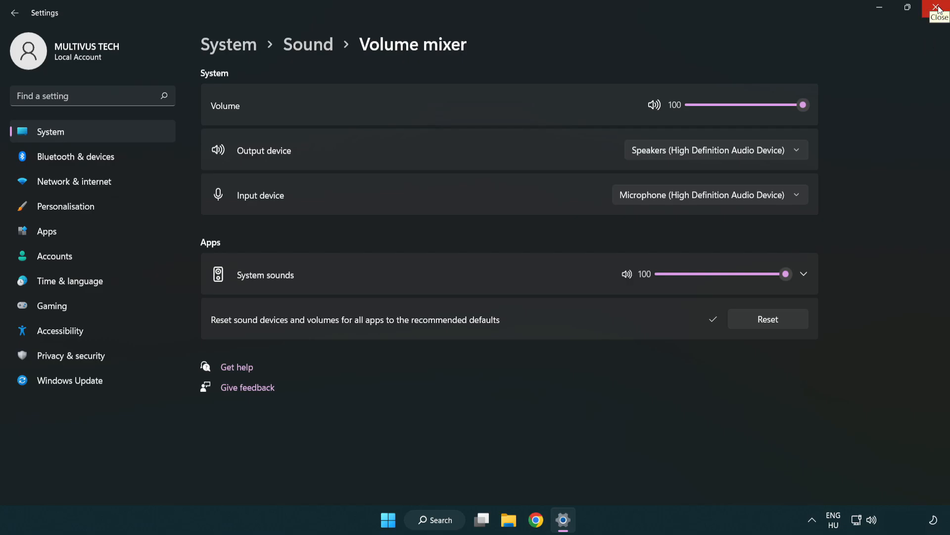
click(939, 9)
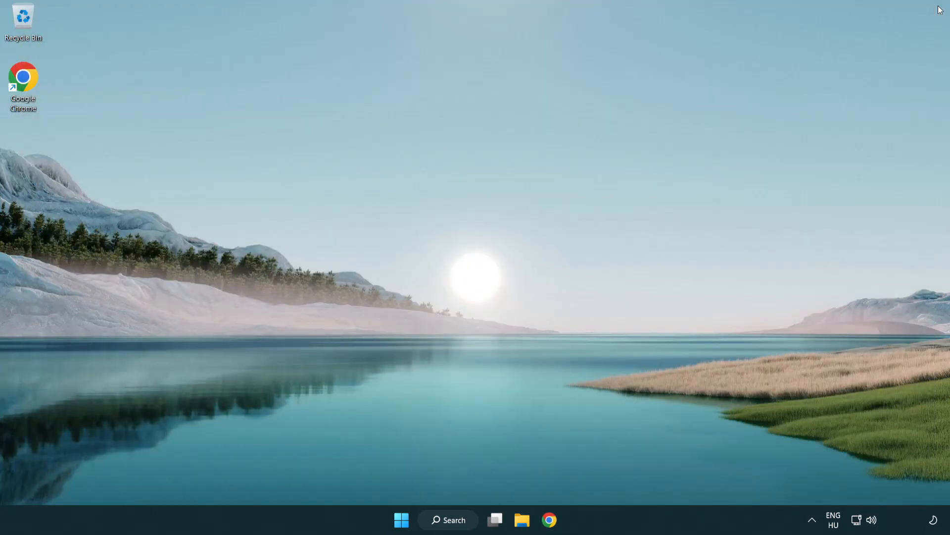
mouse_move(871, 518)
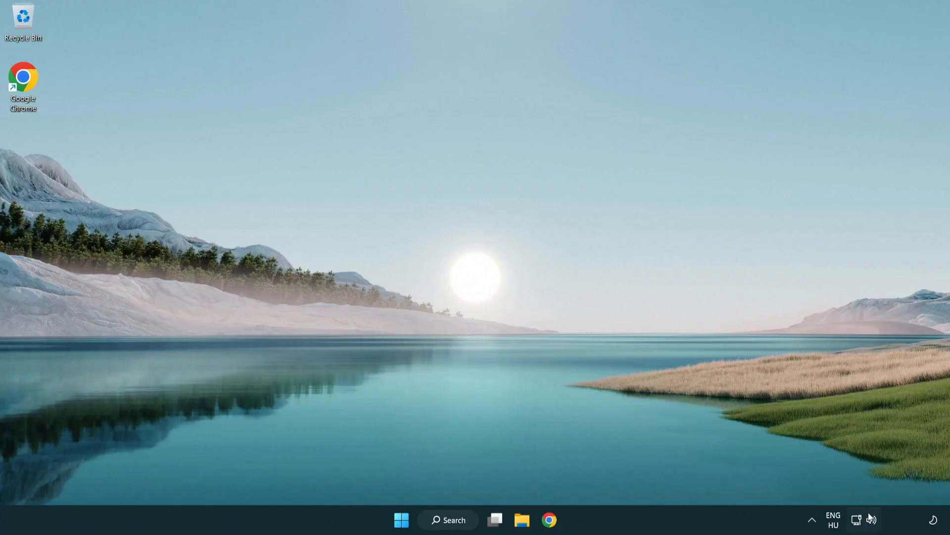
Reach the Advanced section of the Sound settings page via the sound icon's Sound settings option.
right_click(871, 520)
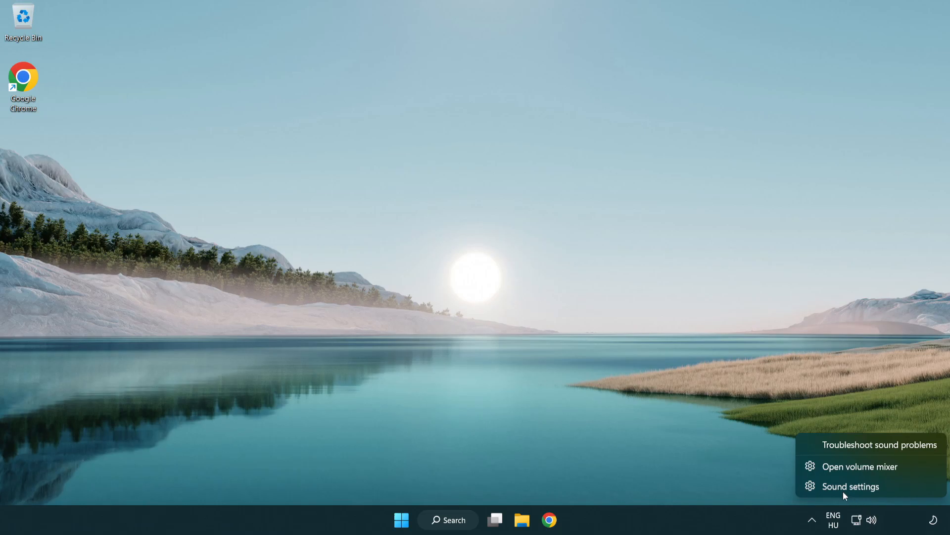
mouse_move(909, 492)
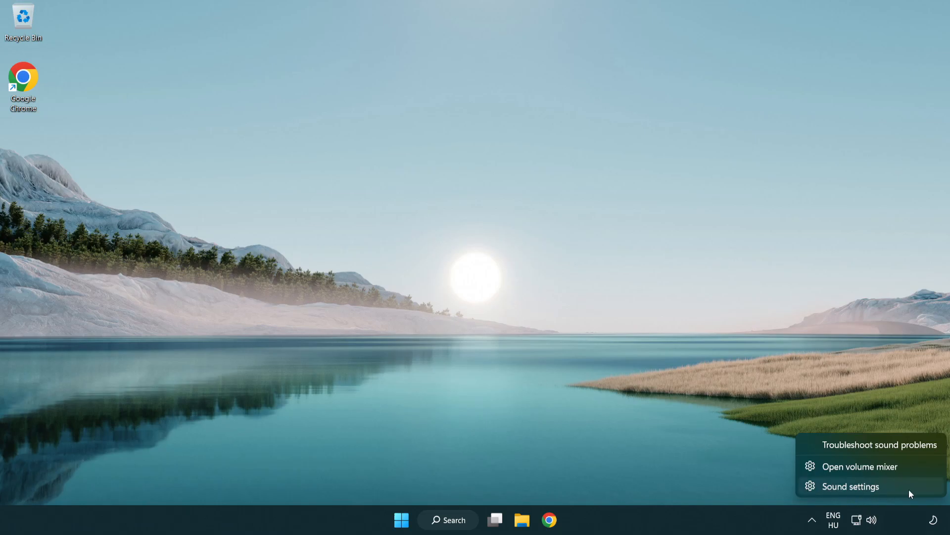
click(851, 486)
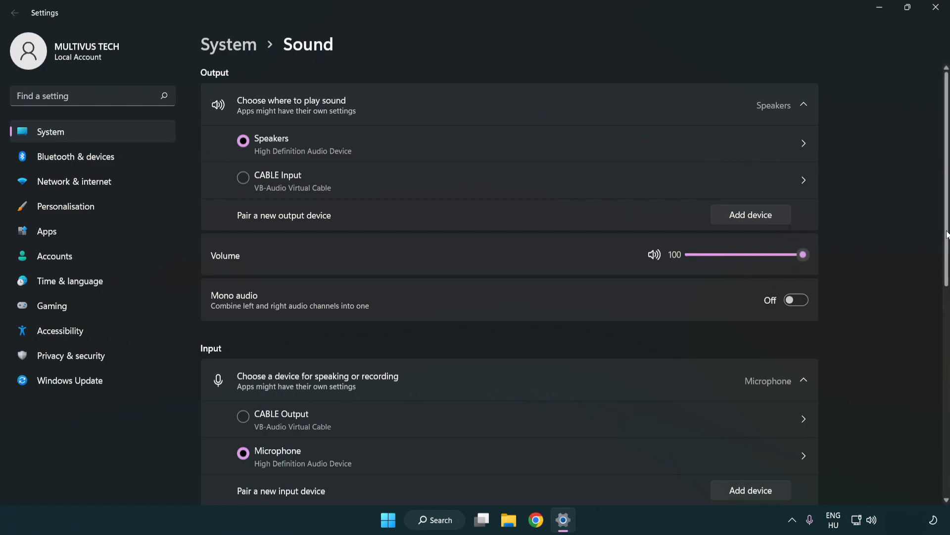
scroll(down, 3)
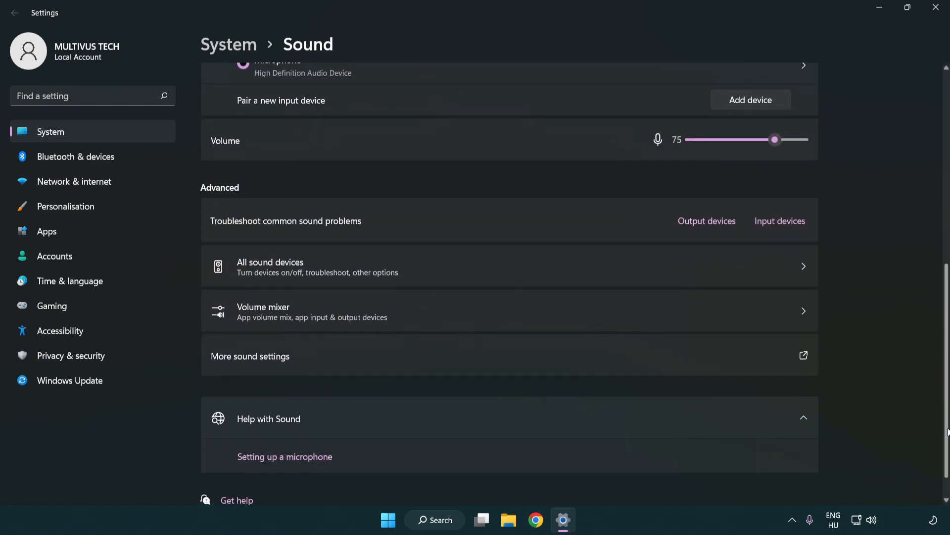
scroll(down, 3)
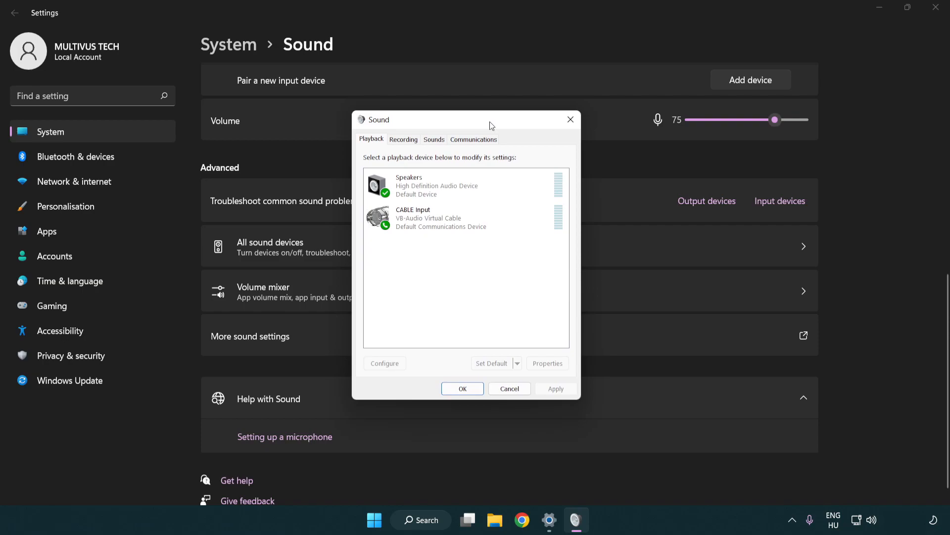
Disable the CABLE Input playback device in the classic Sound dialog, leaving Speakers active.
click(436, 220)
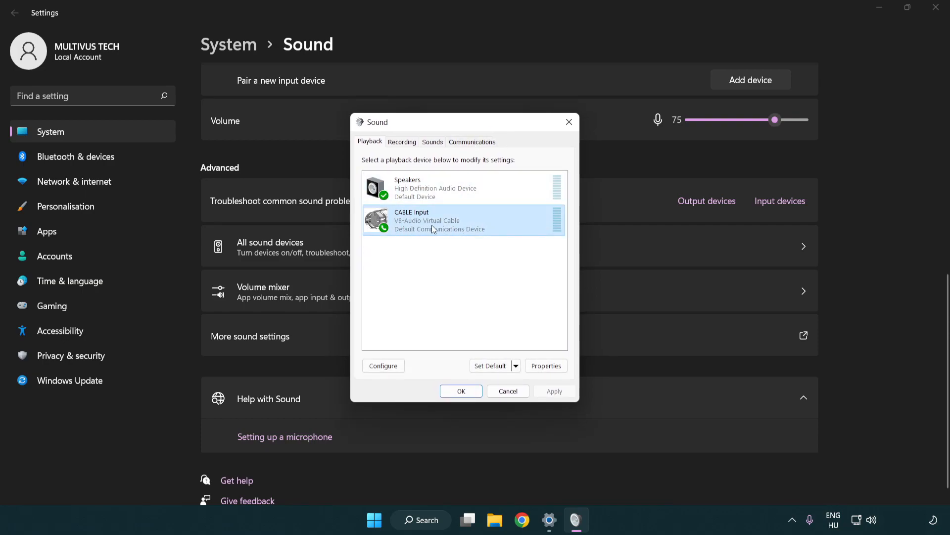
right_click(434, 220)
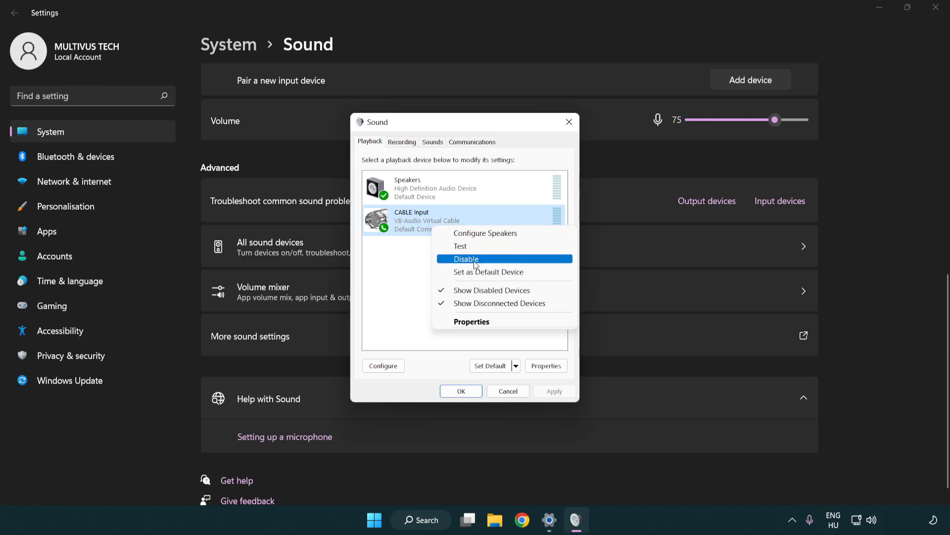
click(466, 258)
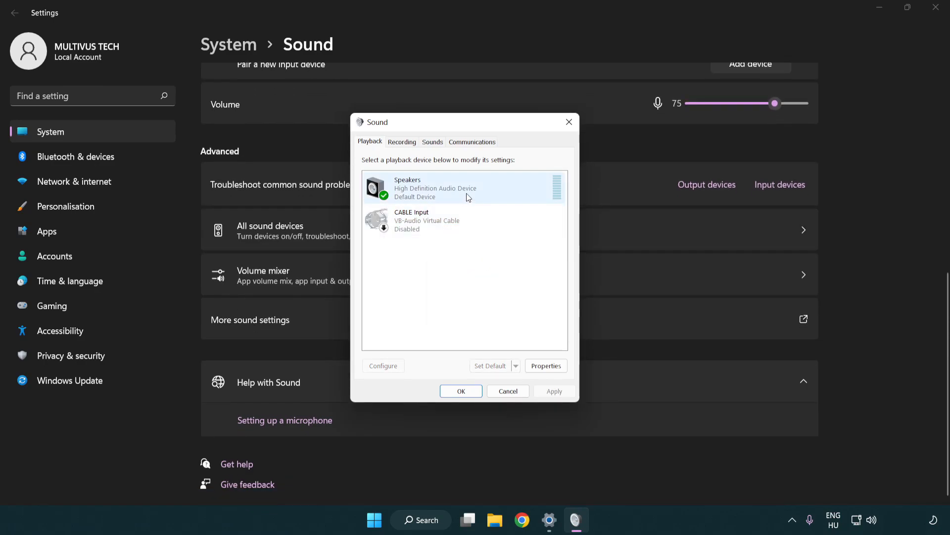
right_click(436, 188)
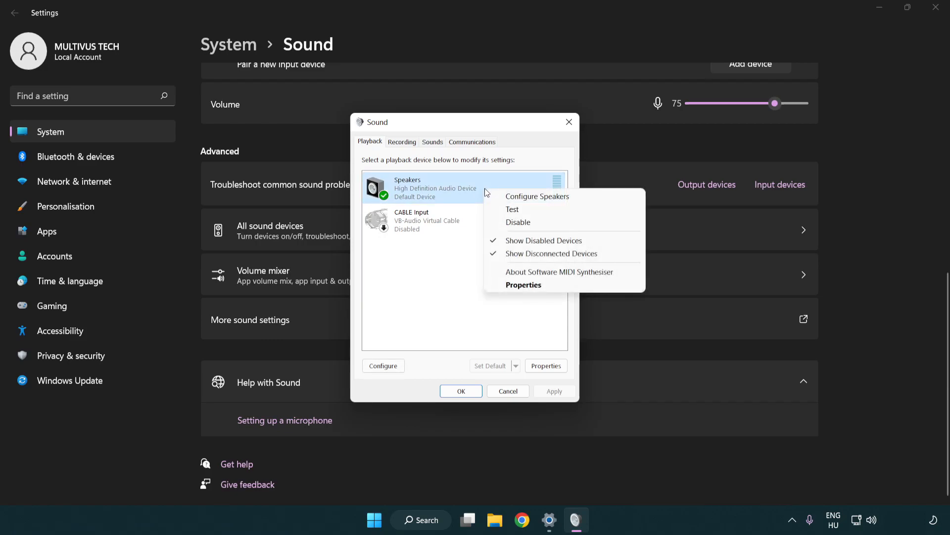
mouse_move(537, 196)
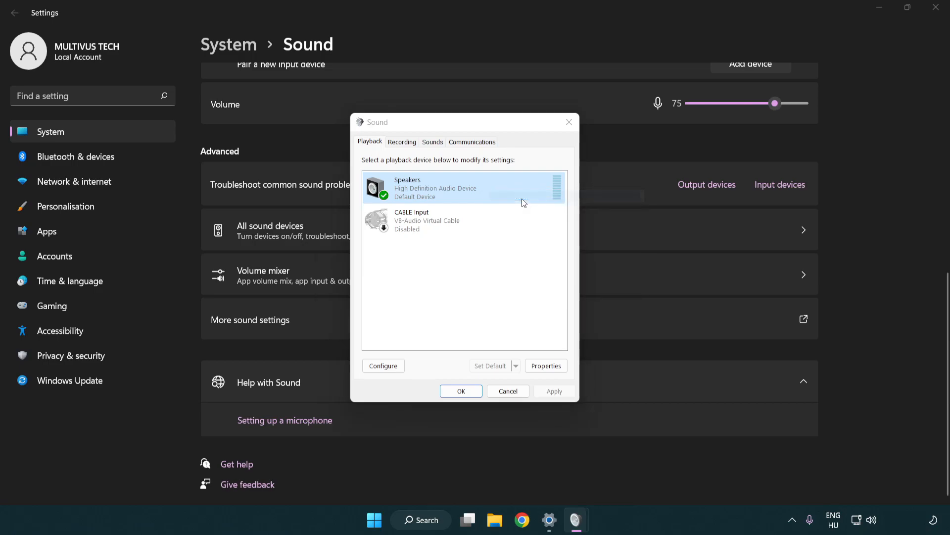
Configure Speakers as 7.1 Surround with front and surround speakers full-range.
click(382, 365)
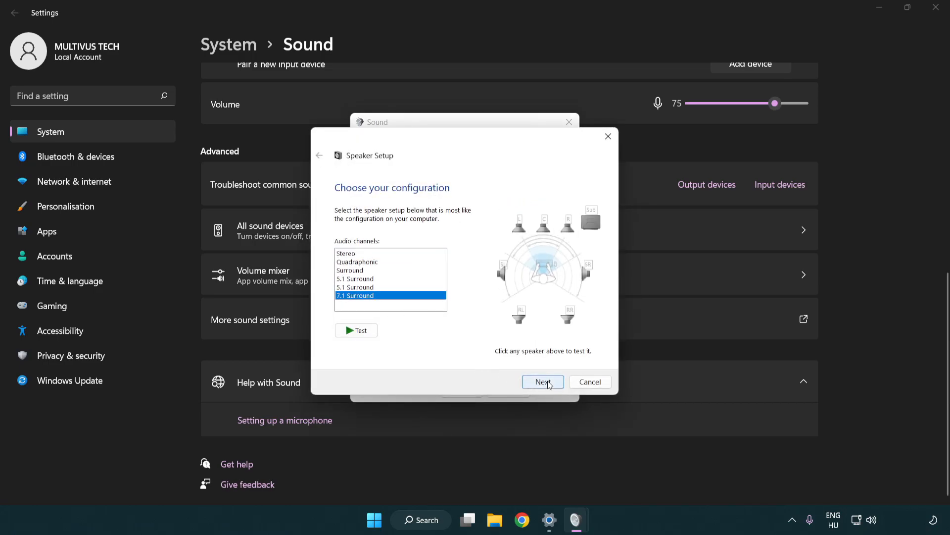
click(542, 382)
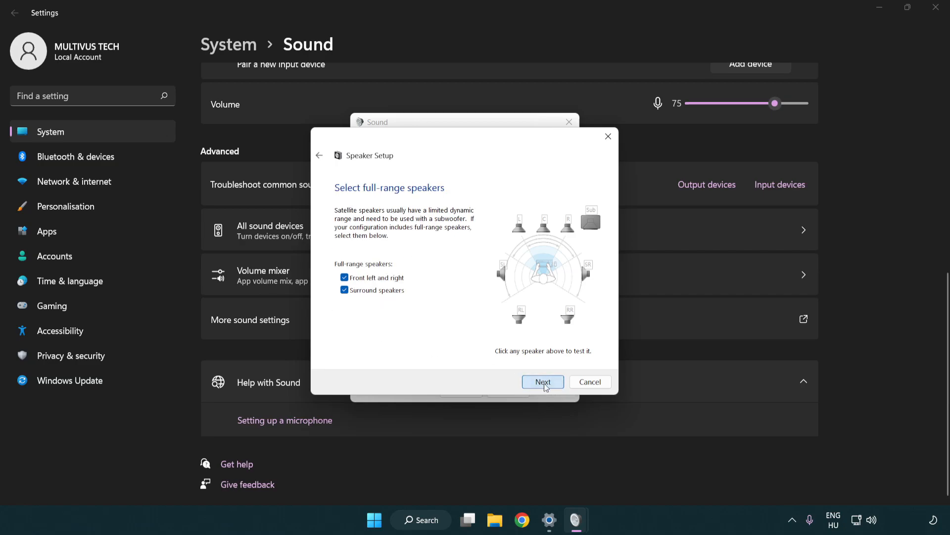
click(542, 381)
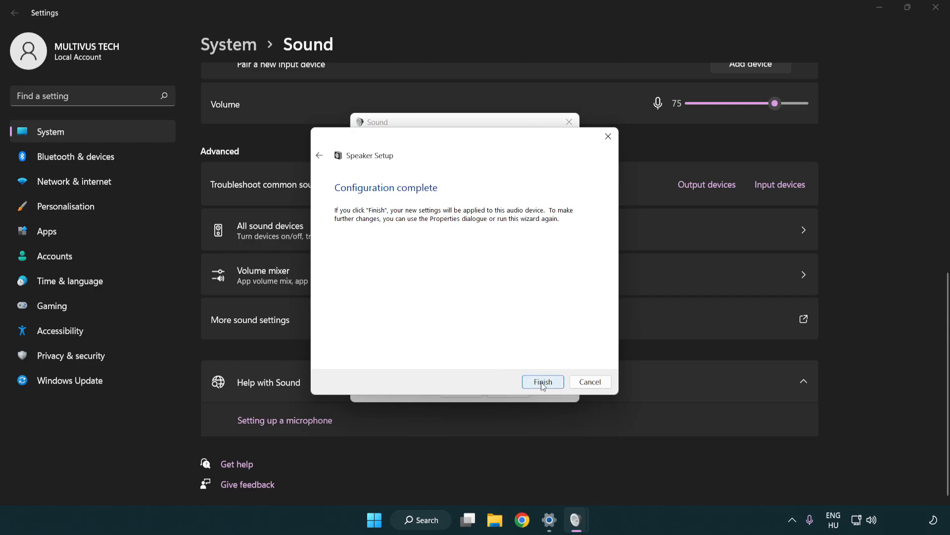
click(541, 382)
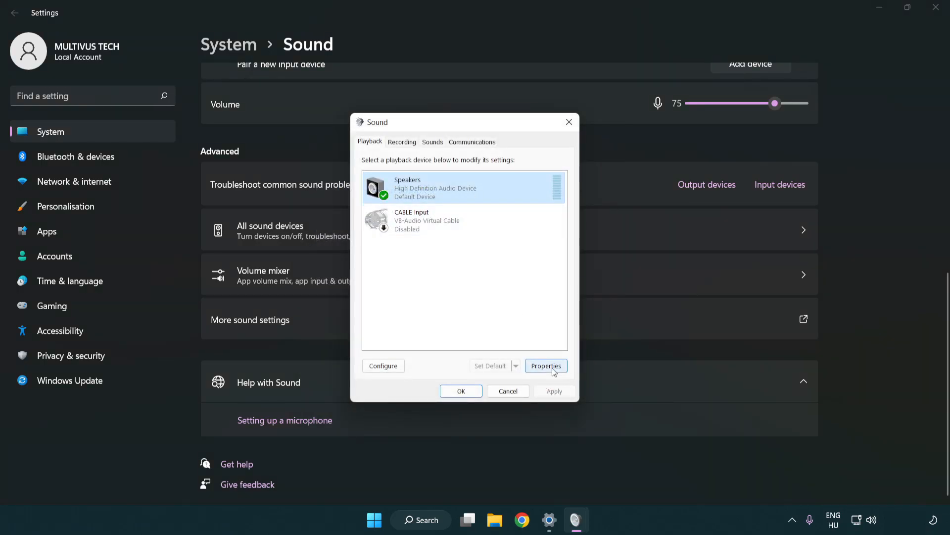
Tick 'Disable all enhancements' in Speakers Properties.
click(545, 365)
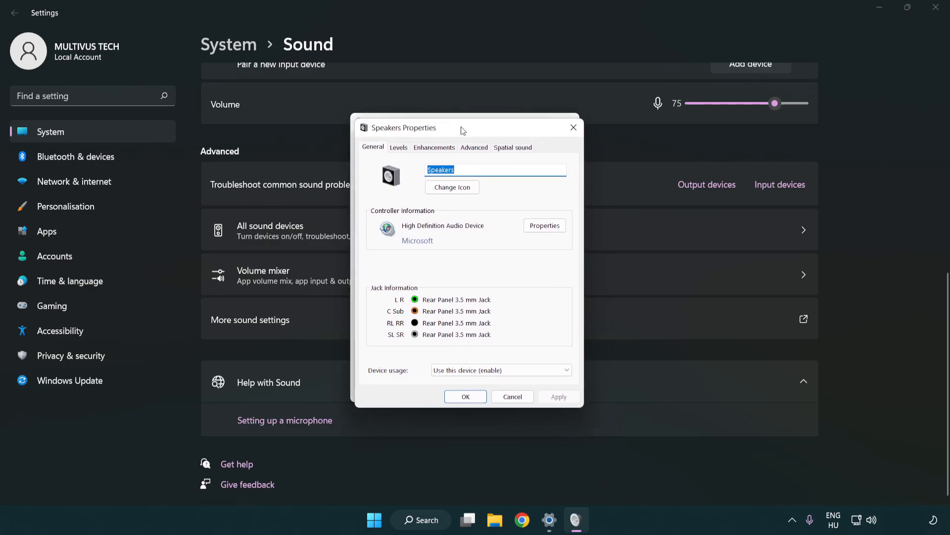
click(434, 146)
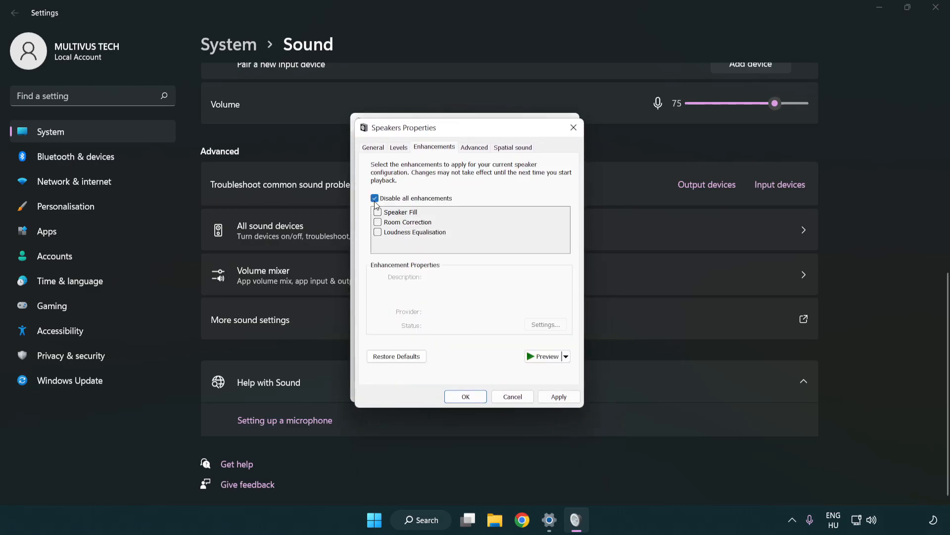
mouse_move(434, 212)
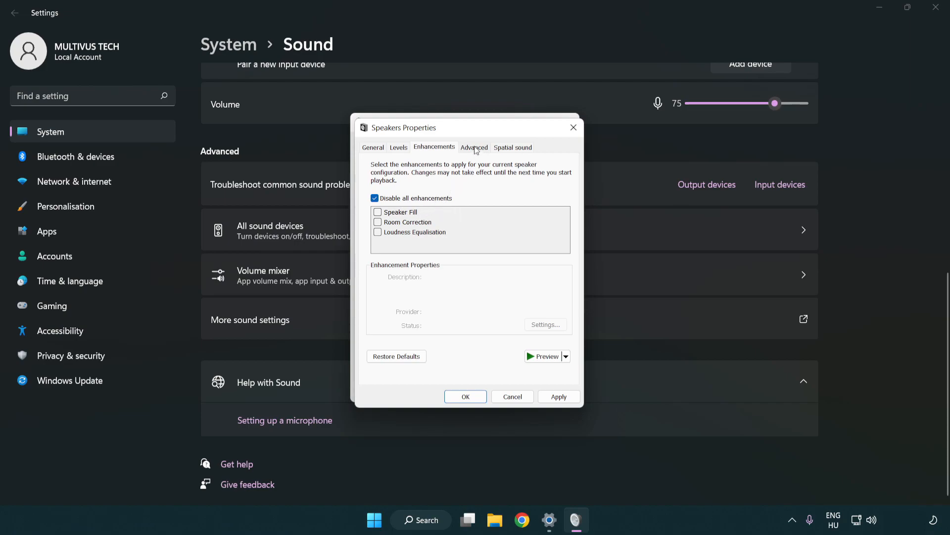
Set the Speakers default format to 16 bit, 48000 Hz (DVD Quality) and confirm both sound dialogs.
click(474, 147)
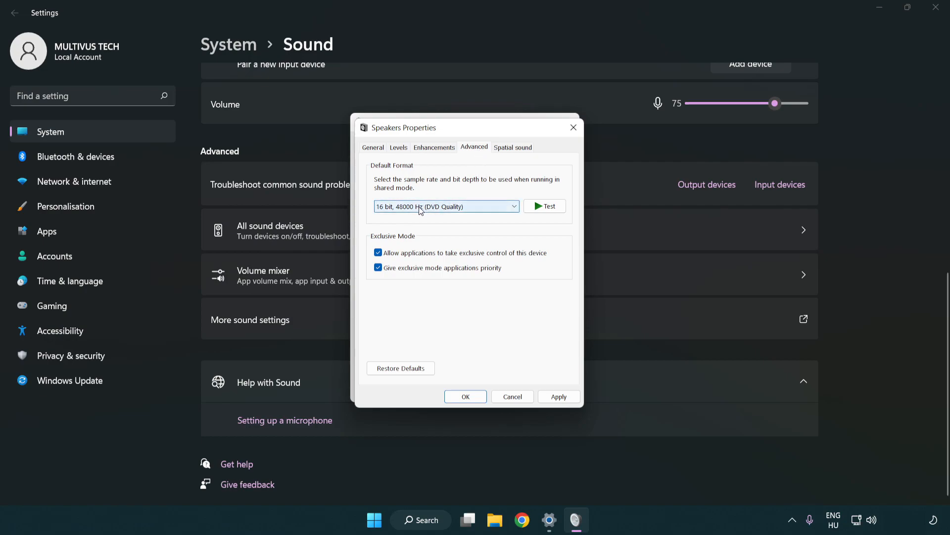
click(445, 206)
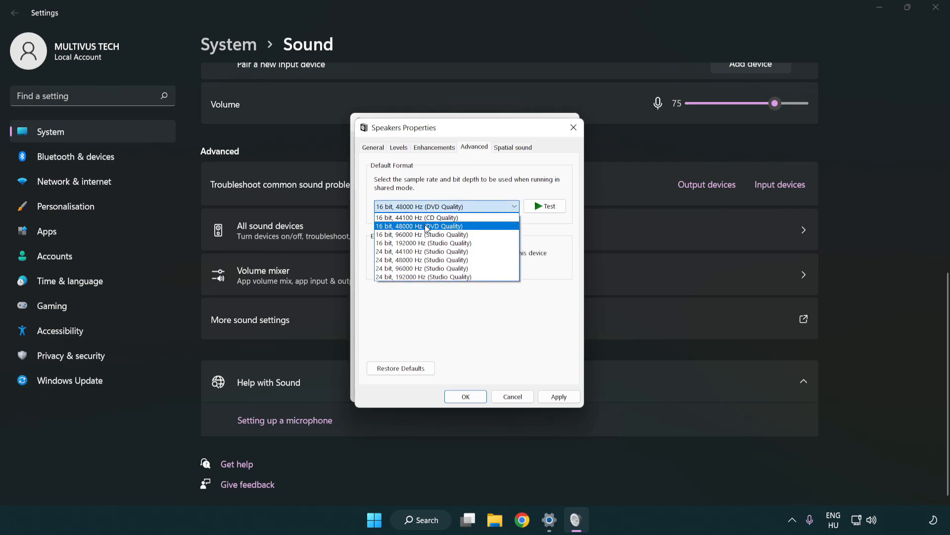
click(421, 225)
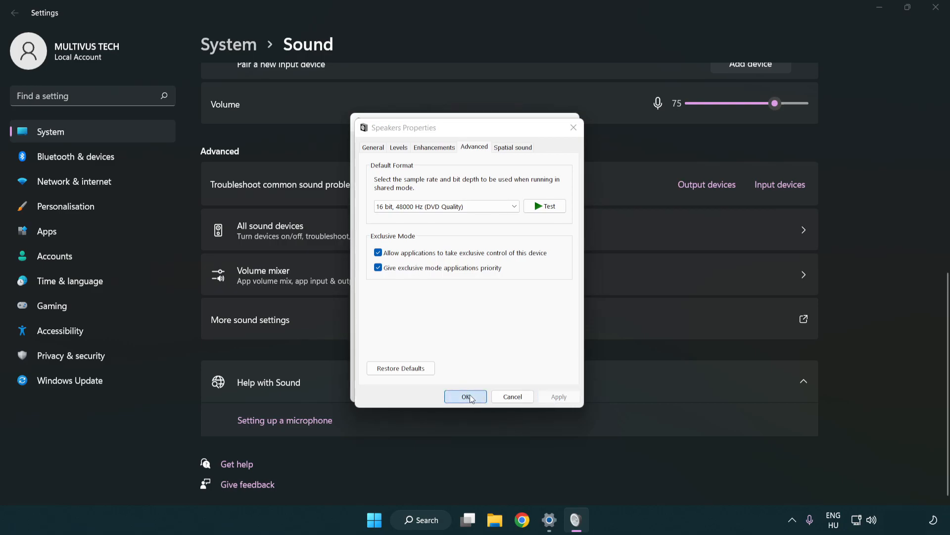
click(466, 396)
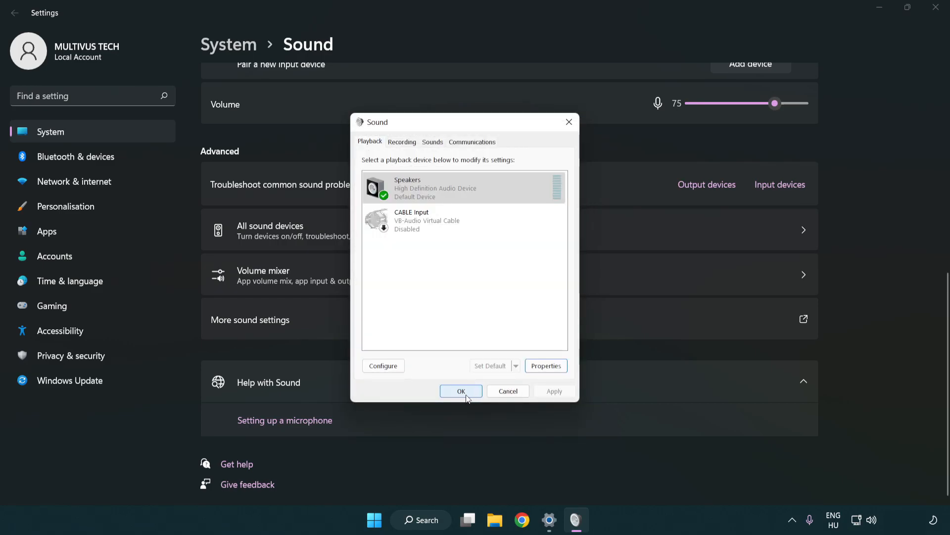
click(460, 390)
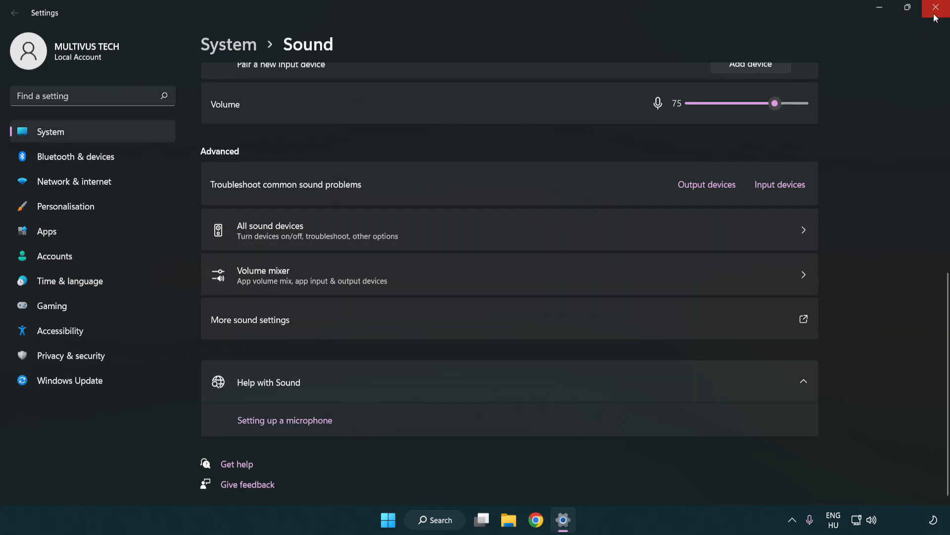
Close the Settings window to return to the desktop.
click(936, 8)
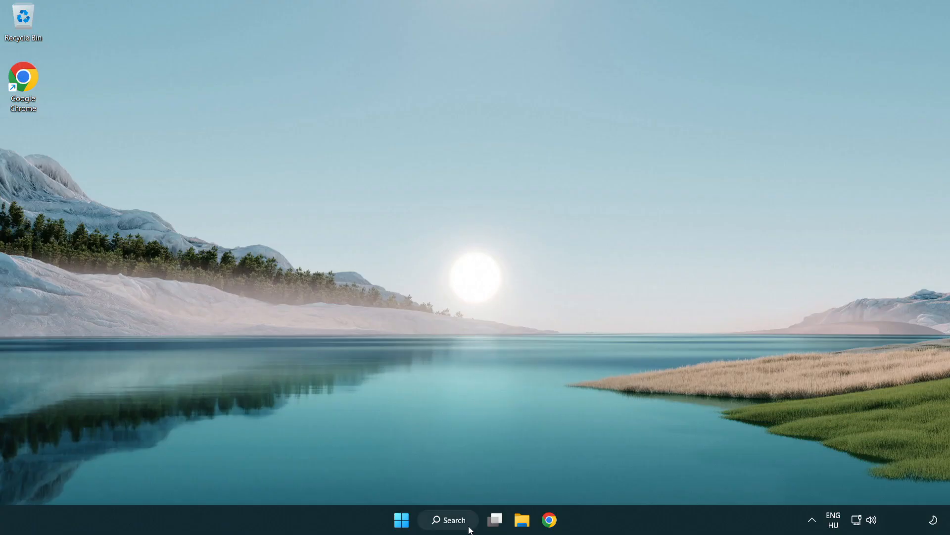
Find and launch Device Manager by searching 'device manager'.
click(448, 519)
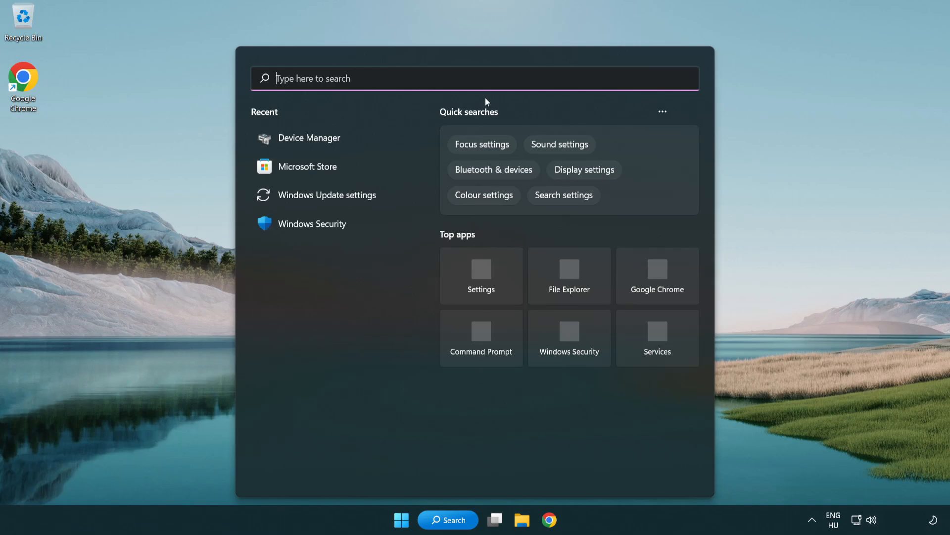
text(device manager)
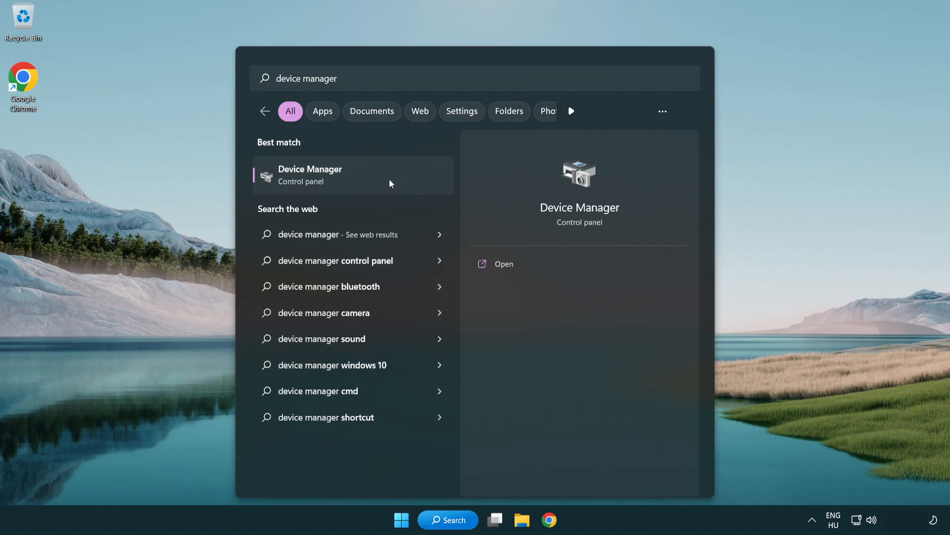
click(310, 174)
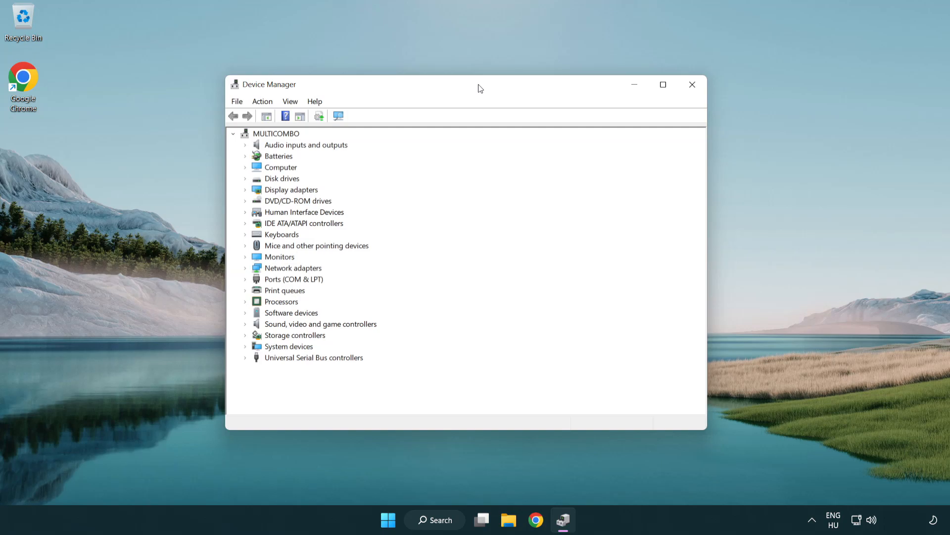
Start Update driver for High Definition Audio Device under Sound, video and game controllers.
click(320, 322)
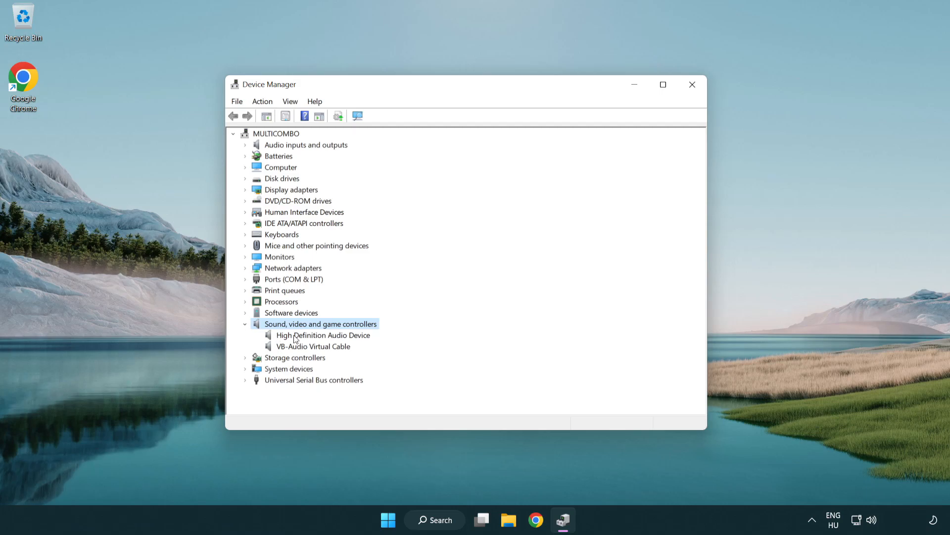
click(322, 334)
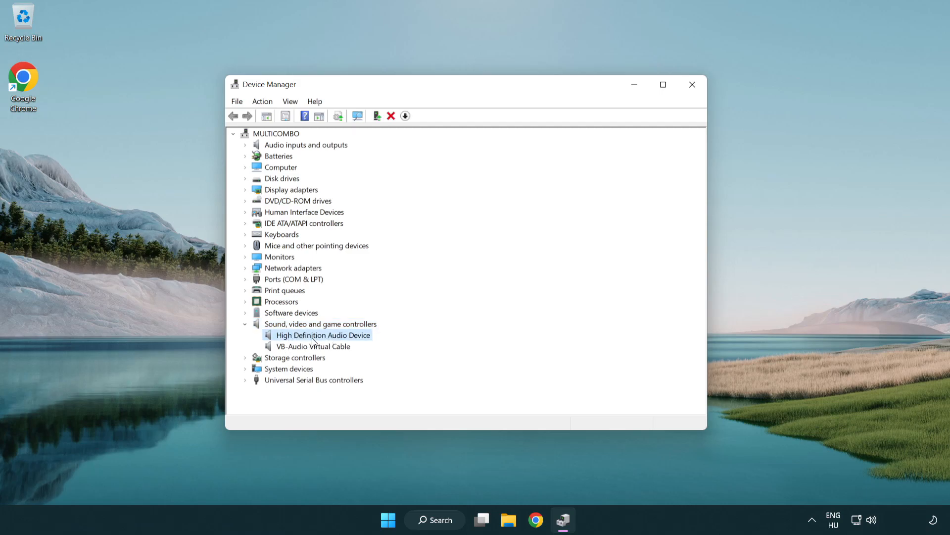
right_click(322, 335)
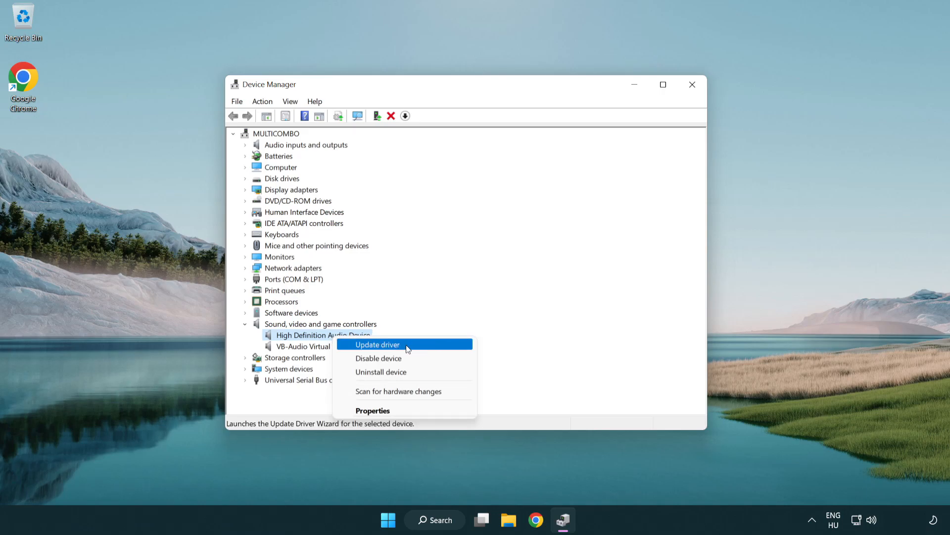
click(376, 345)
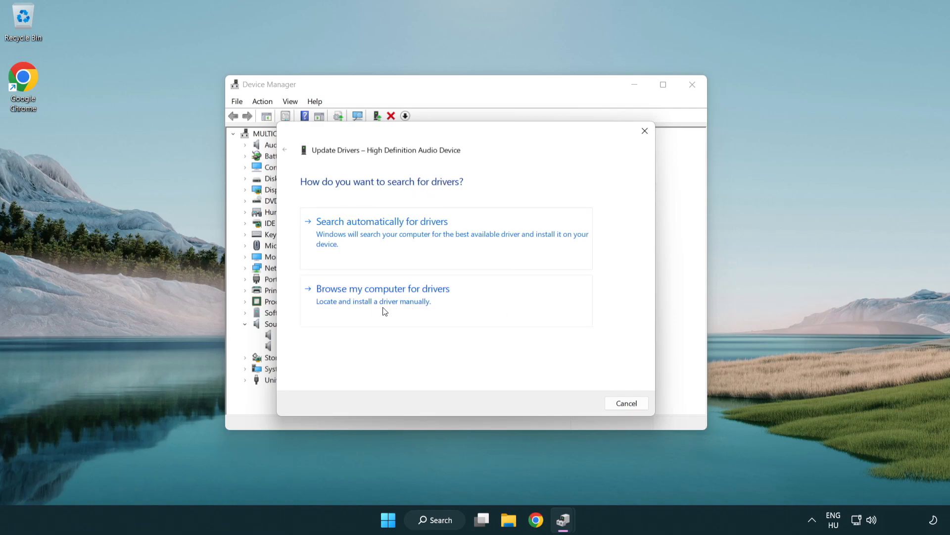
Browse for drivers locally, pick from the compatible list and select High Definition Audio Device.
click(382, 288)
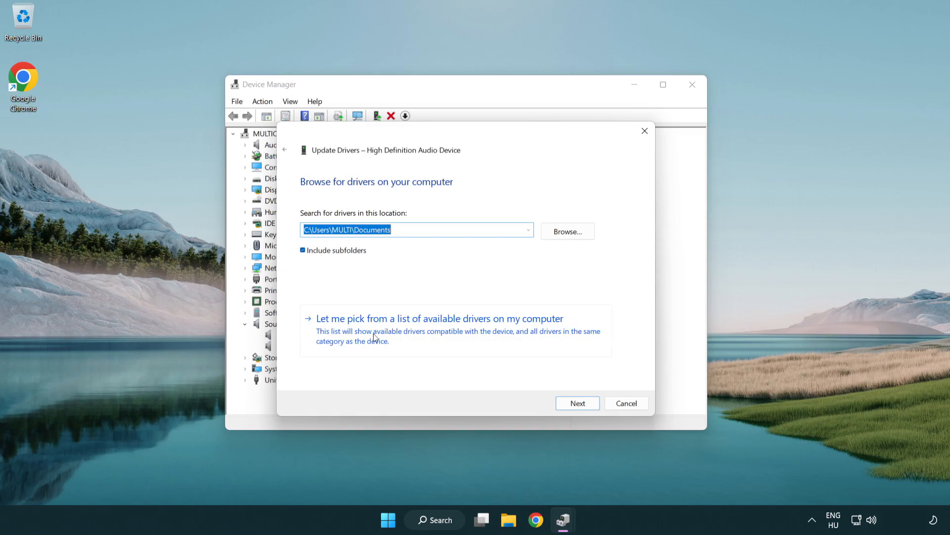
mouse_move(458, 337)
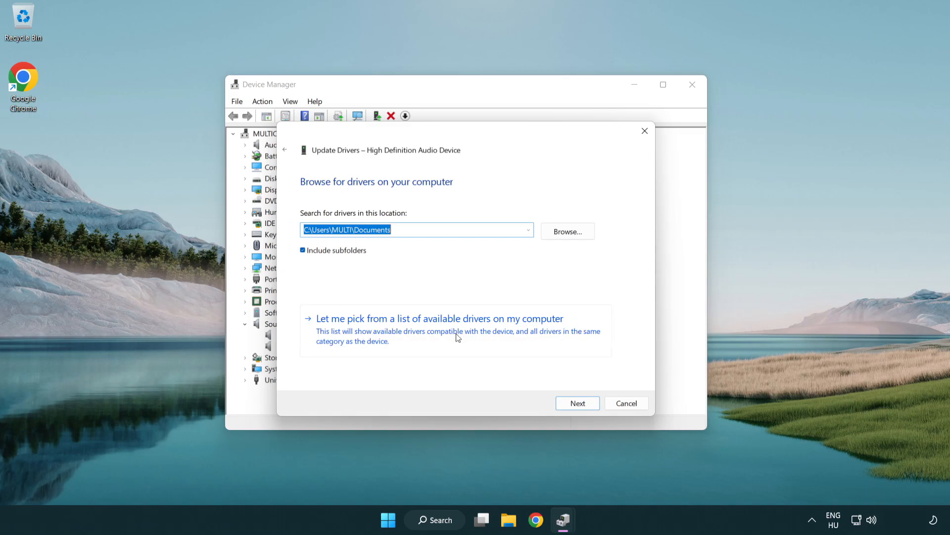
click(438, 318)
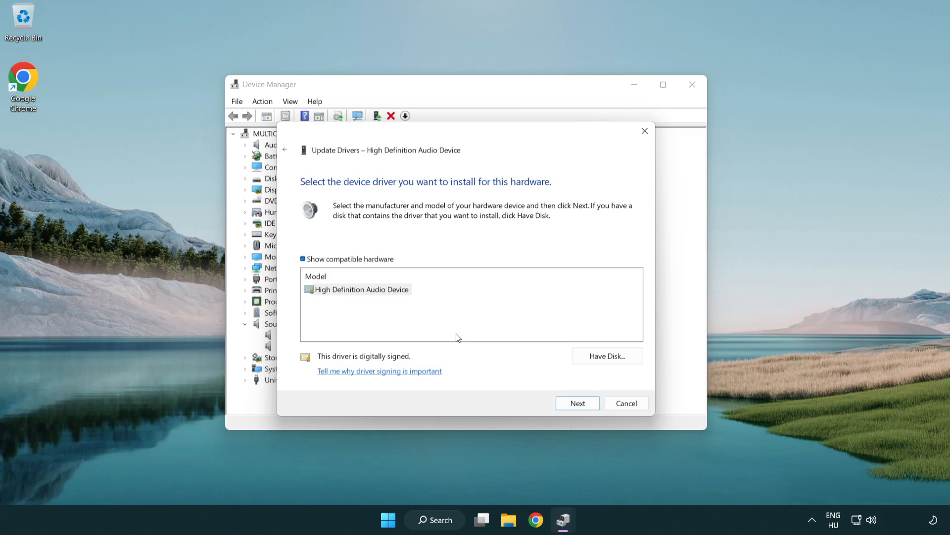
click(361, 289)
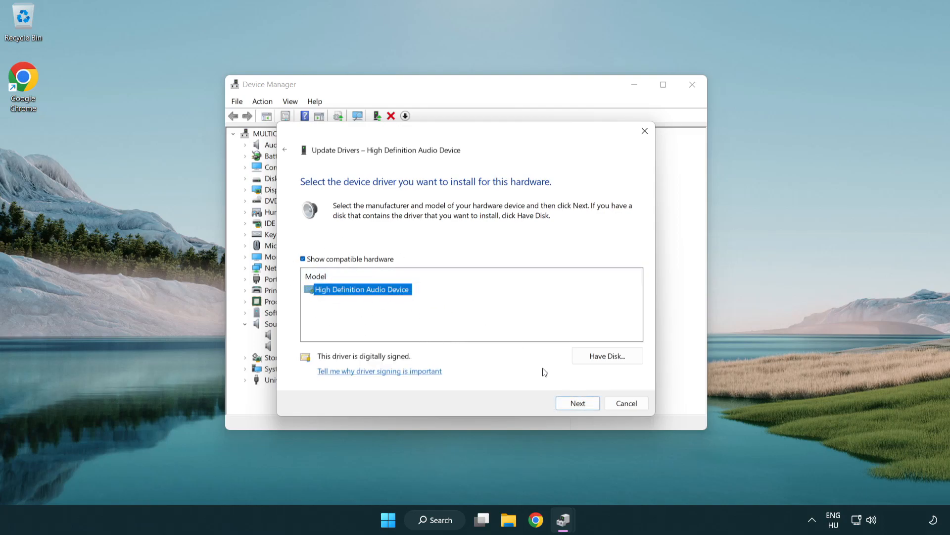
Install the chosen driver, accept the warning, and finish the update wizard.
click(576, 403)
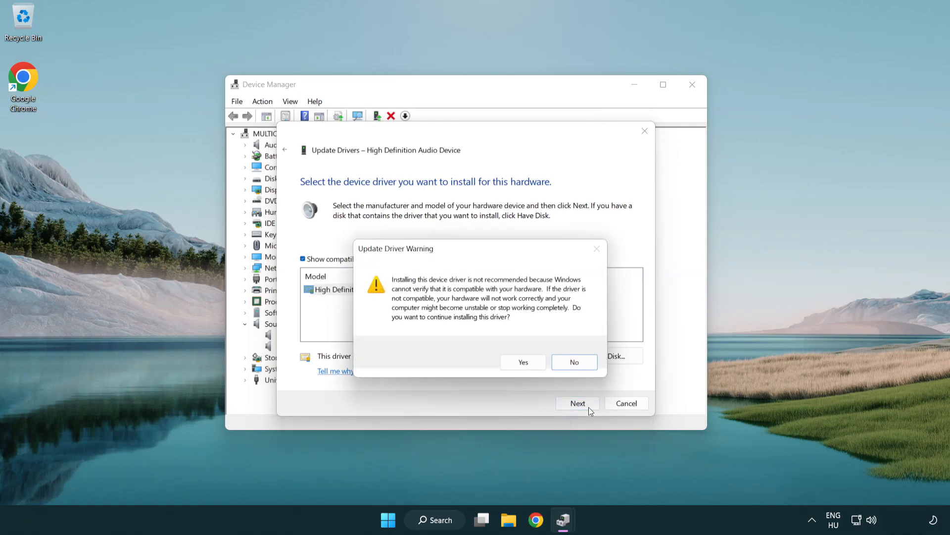
click(521, 362)
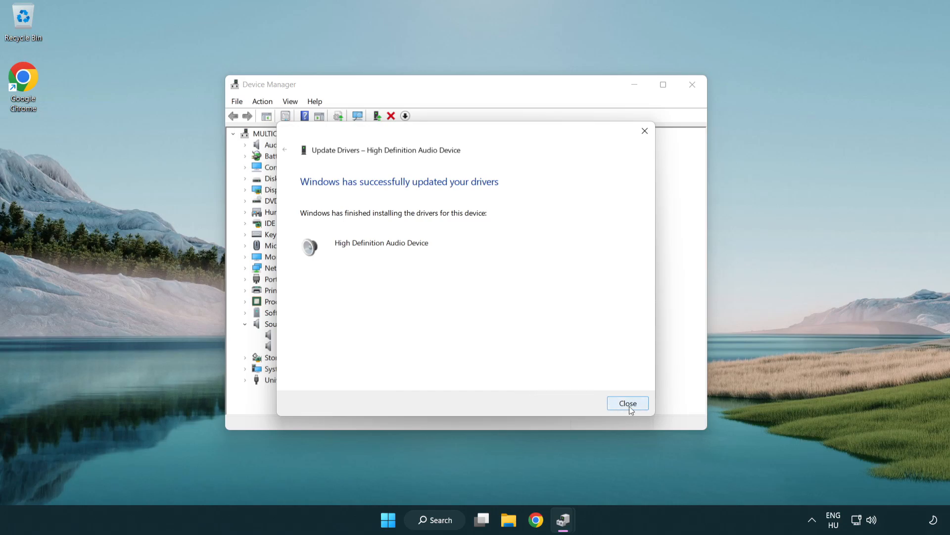
click(628, 403)
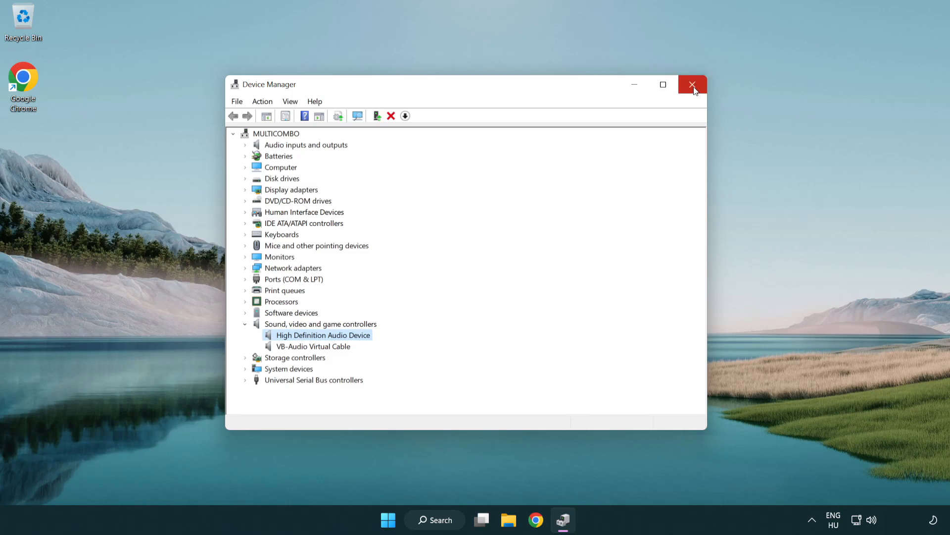
Close Device Manager and bring up the taskbar speaker icon's sound options menu.
click(692, 84)
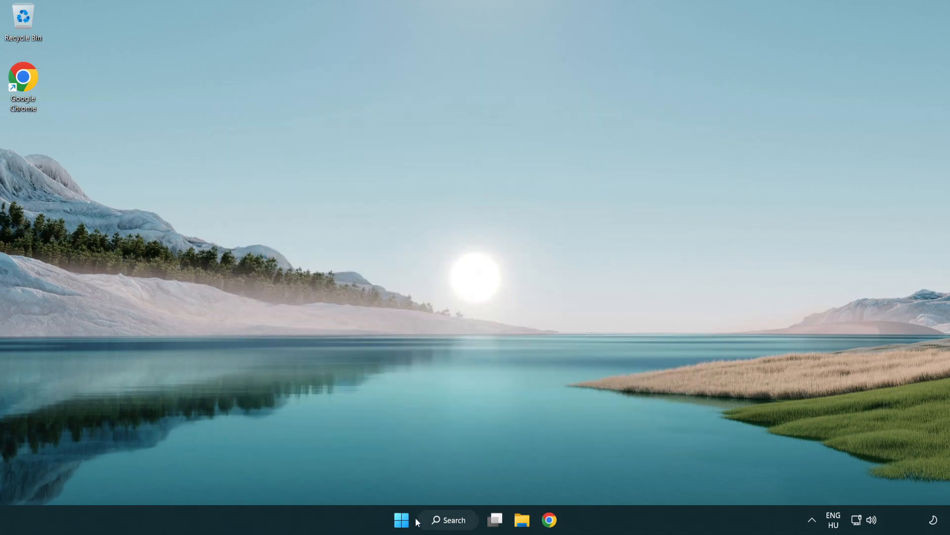
click(401, 520)
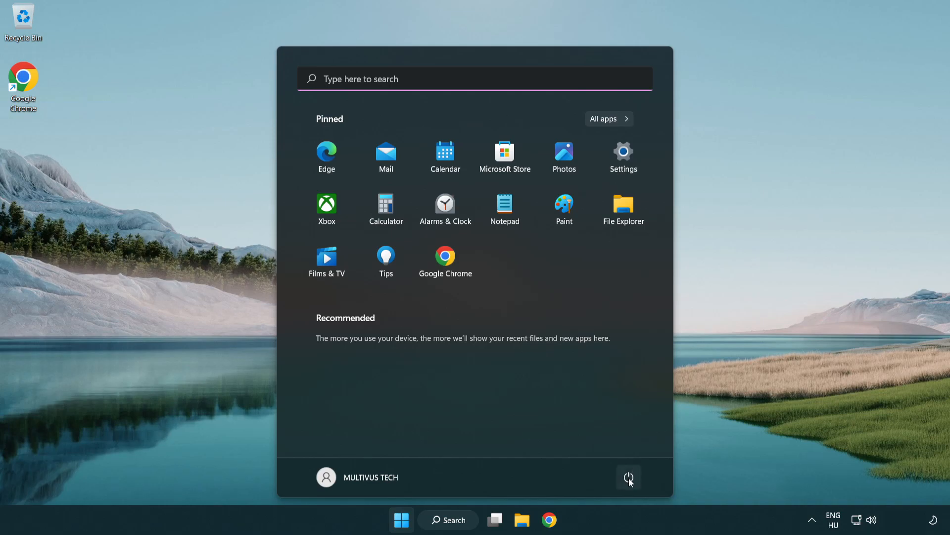
click(627, 477)
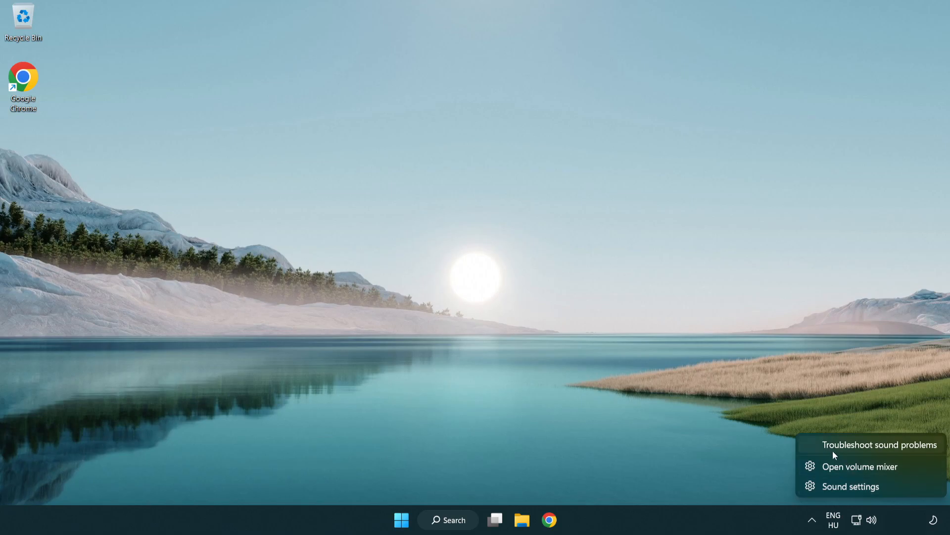
mouse_move(869, 449)
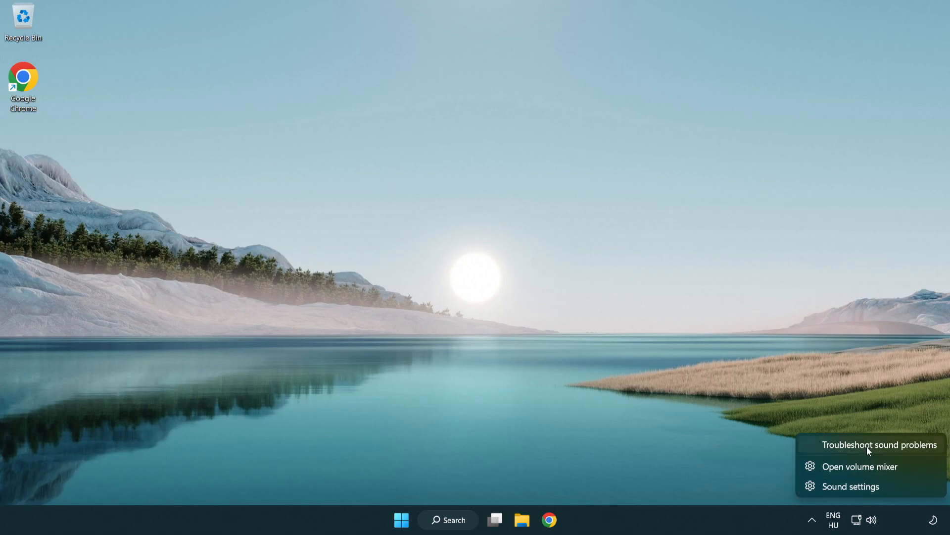
Launch the Playing Audio troubleshooter via 'Troubleshoot sound problems'.
click(880, 443)
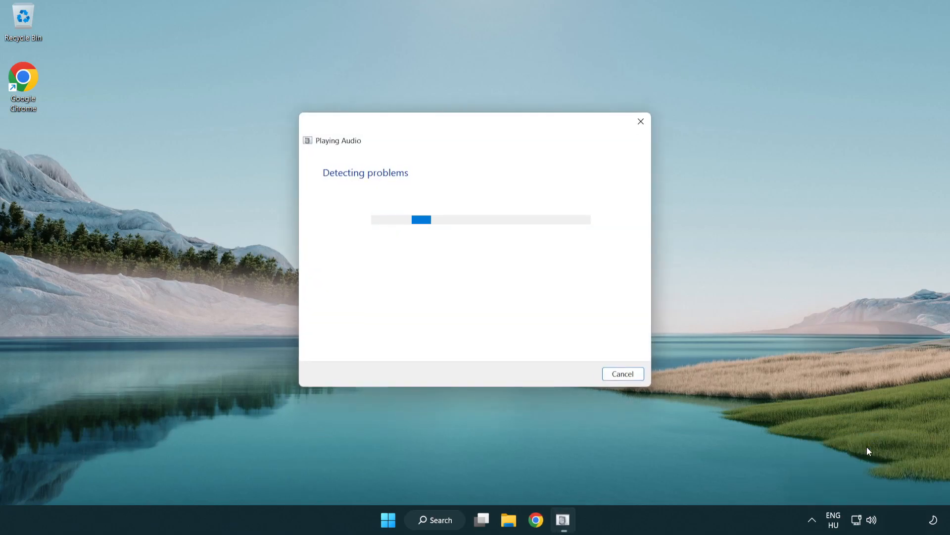
mouse_move(507, 329)
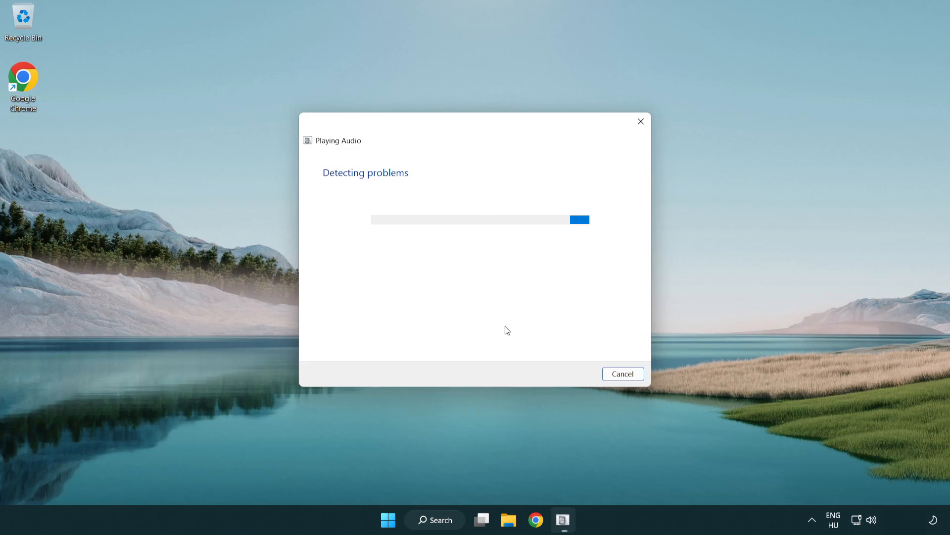